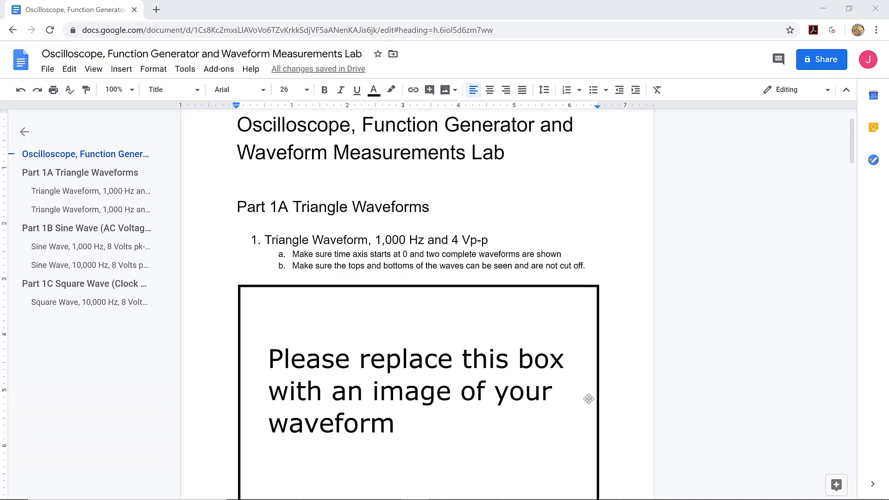
Select the first waveform placeholder box and start replacing it with an image from the computer.
scroll(down, 3)
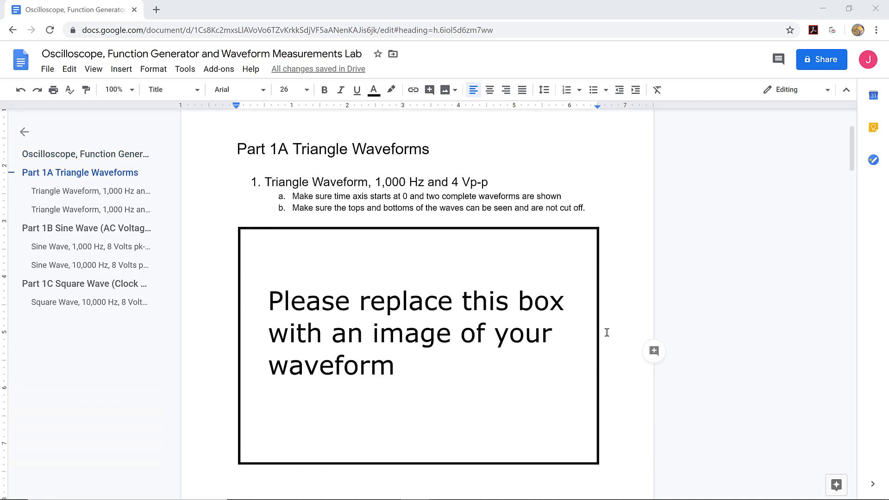
mouse_move(593, 327)
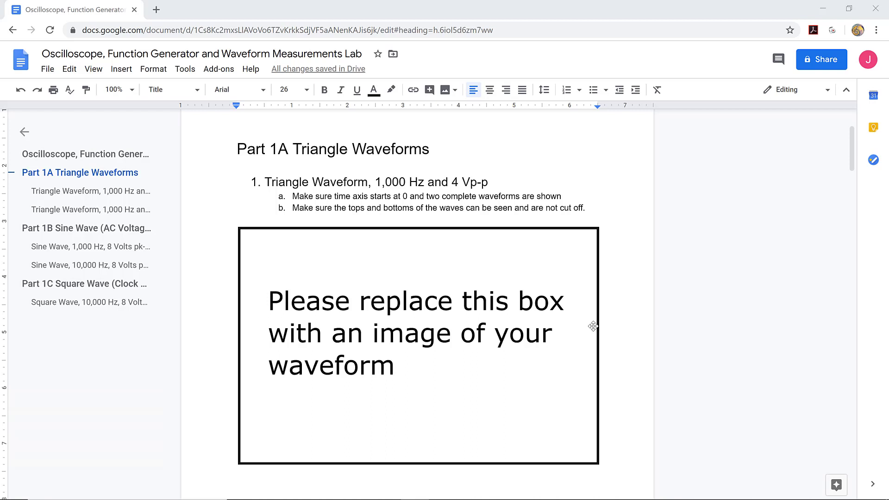
mouse_move(494, 179)
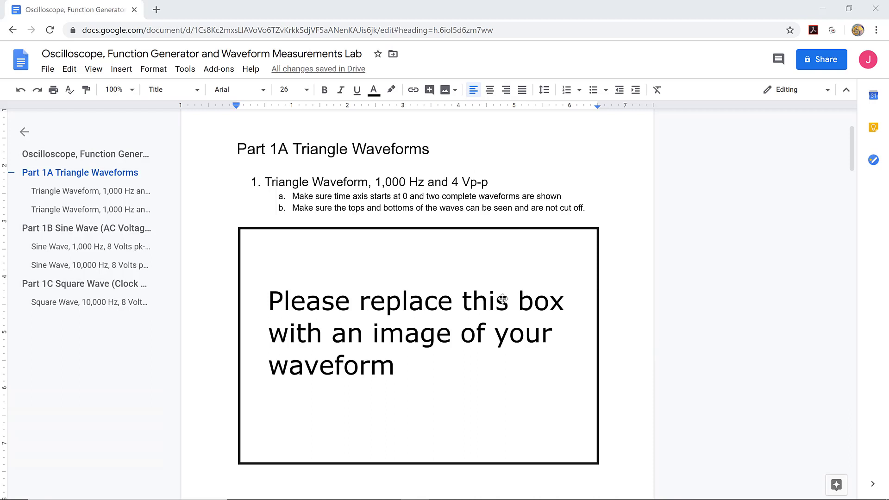
mouse_move(494, 274)
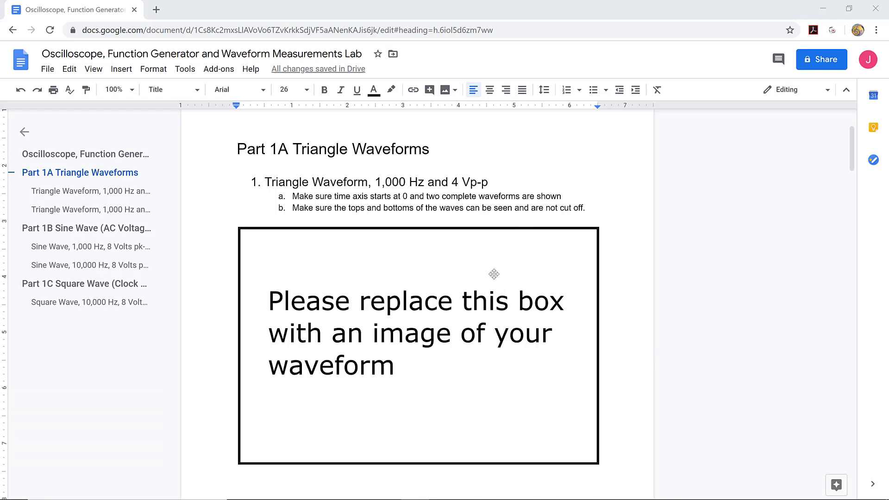
scroll(up, 3)
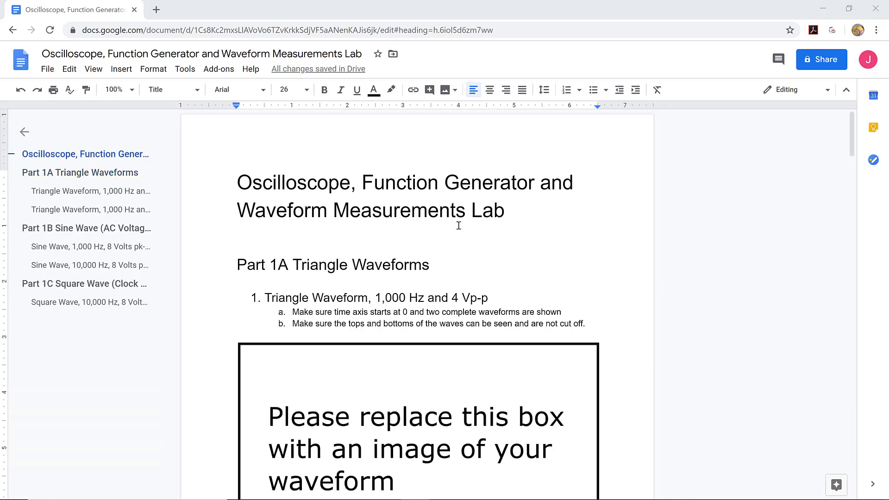
mouse_move(279, 274)
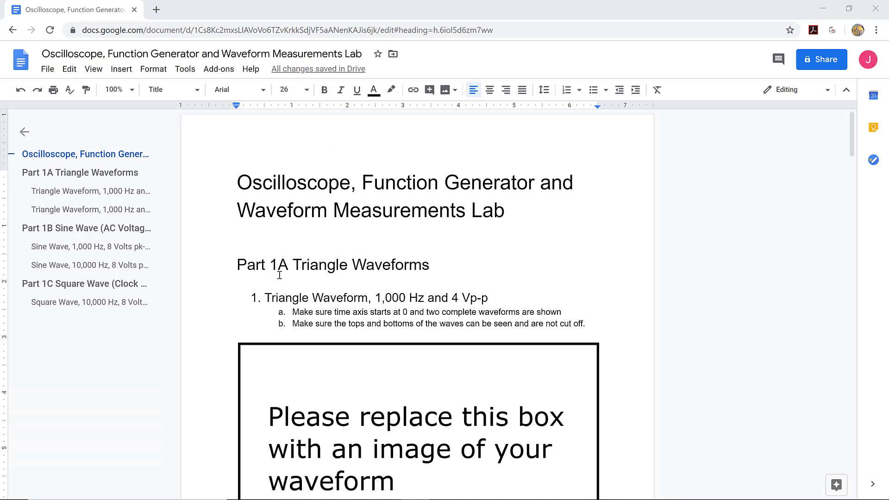
mouse_move(408, 317)
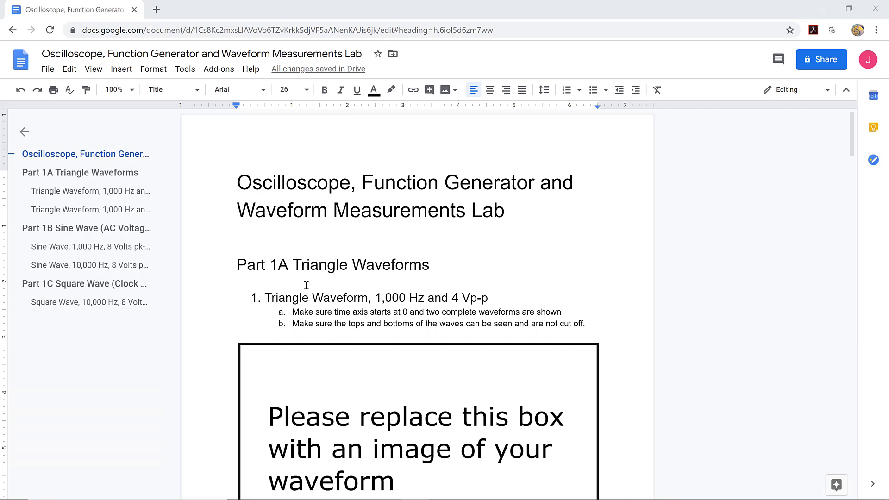
mouse_move(285, 299)
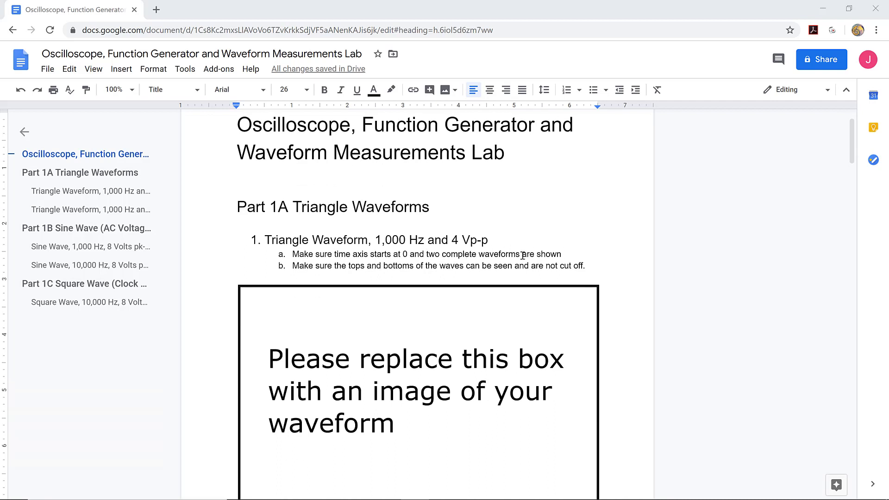
mouse_move(300, 267)
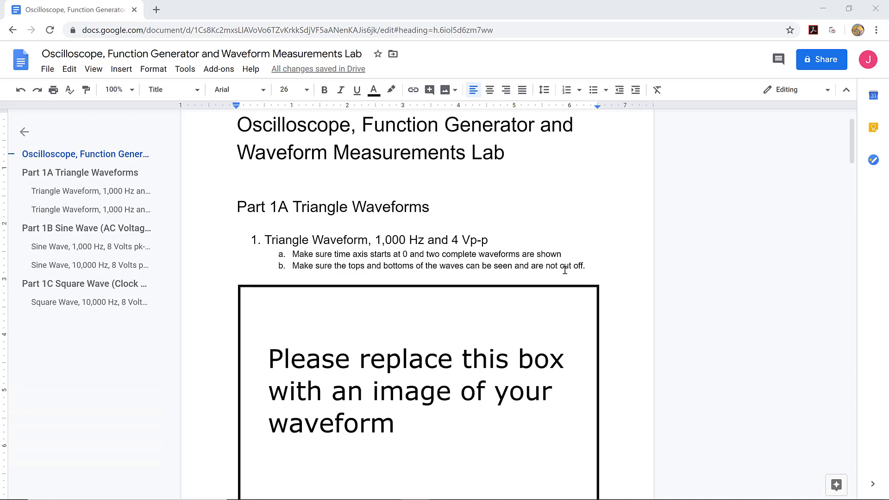
mouse_move(591, 270)
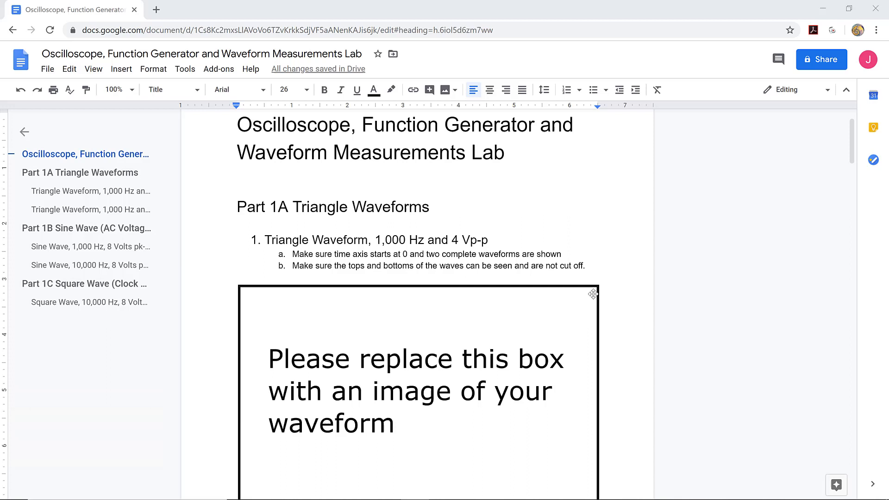
mouse_move(582, 299)
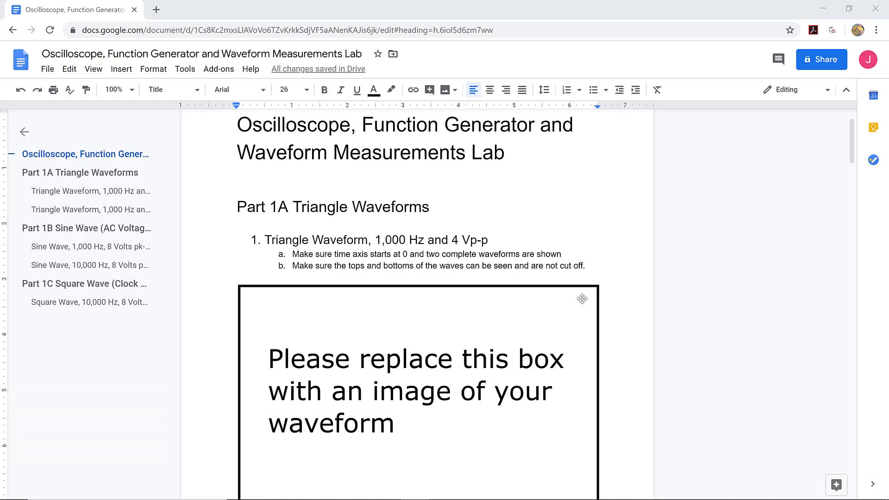
mouse_move(533, 311)
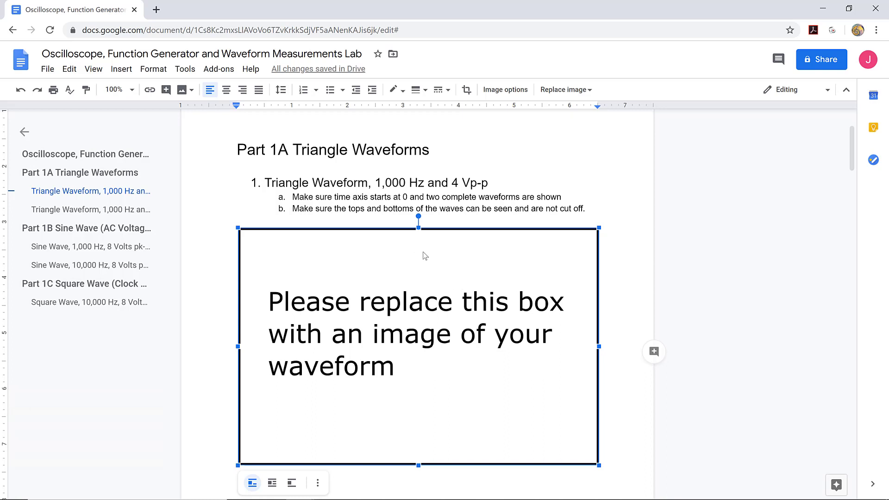
mouse_move(417, 284)
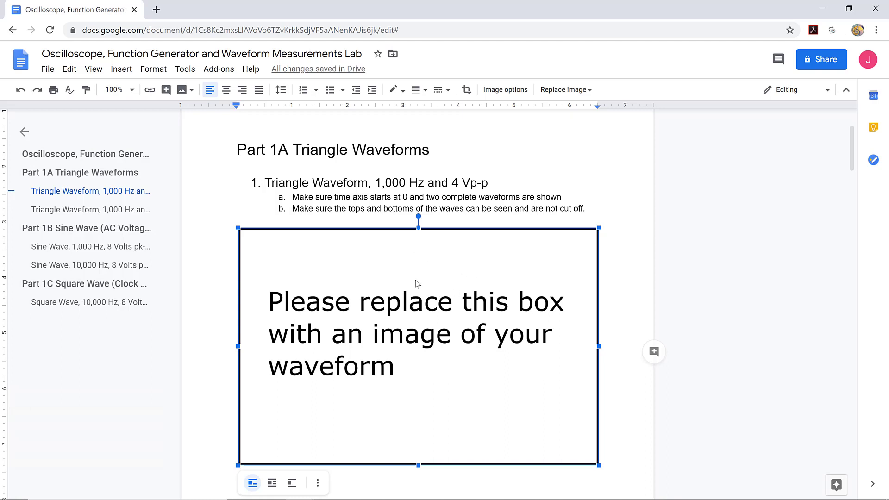
mouse_move(119, 81)
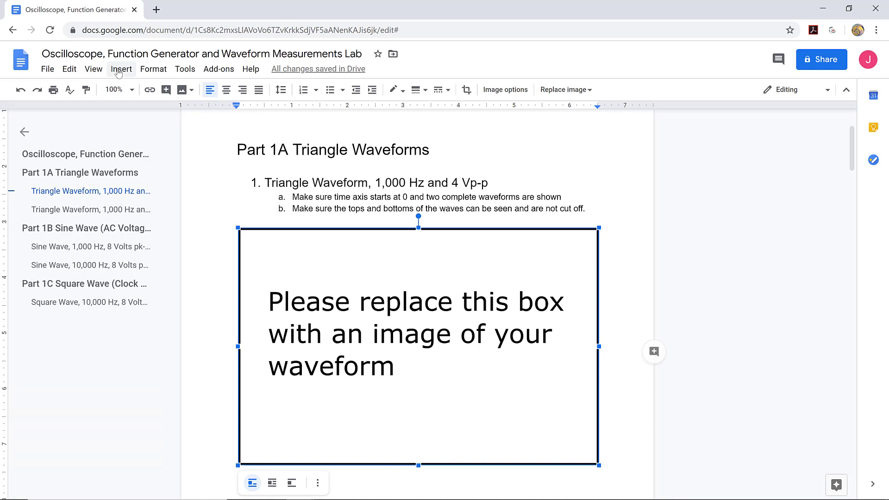
click(121, 69)
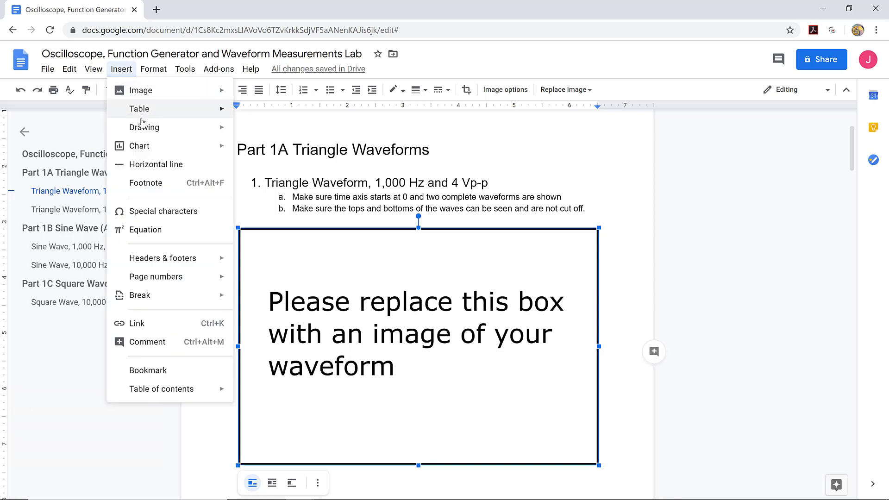
mouse_move(146, 171)
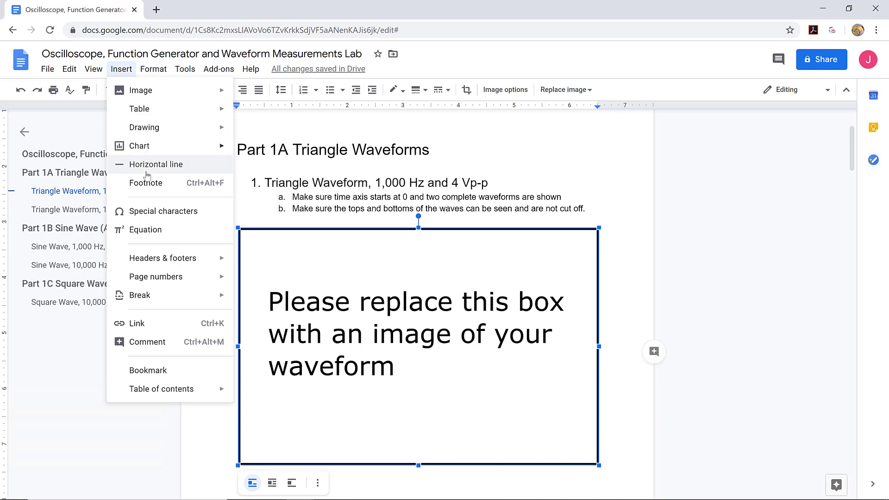
click(140, 90)
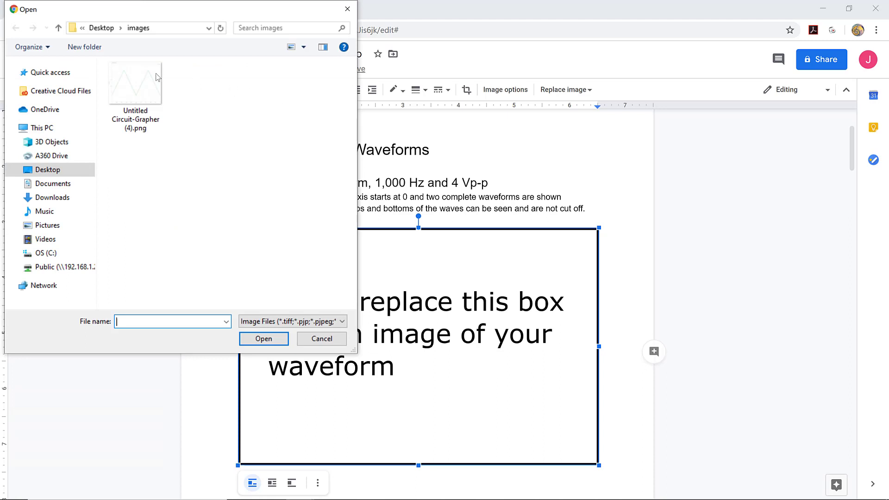
mouse_move(135, 88)
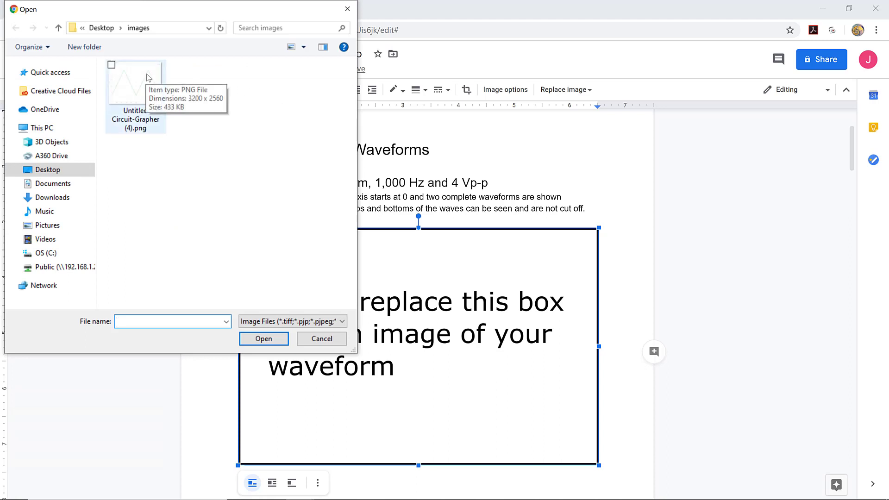
Replace the placeholder with Untitled Circuit-Grapher (4).png, the exported triangle waveform graph.
click(135, 82)
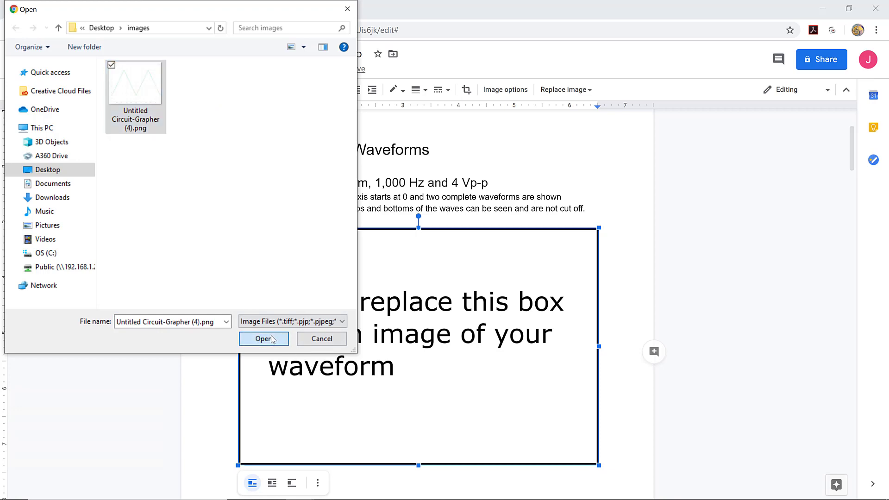
click(264, 339)
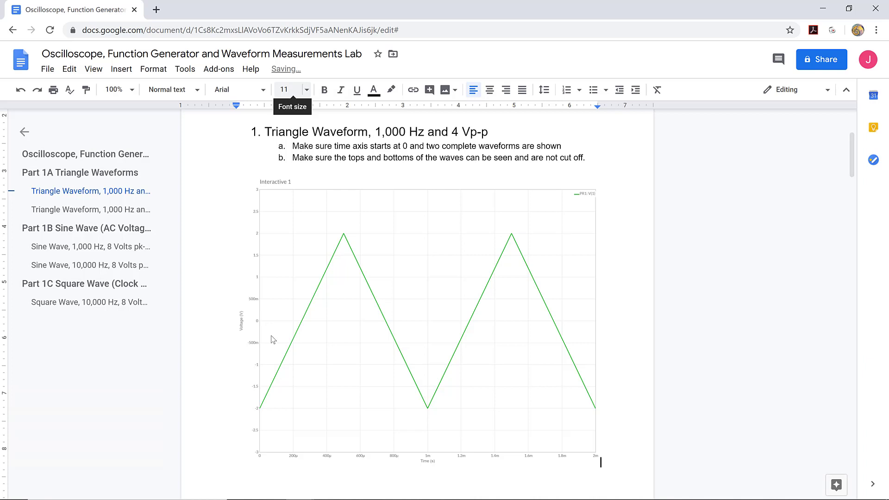
mouse_move(289, 400)
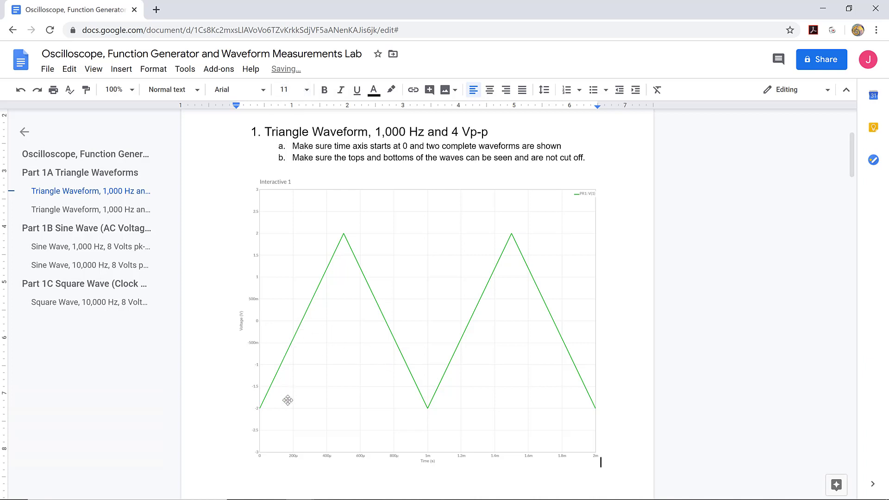
mouse_move(332, 254)
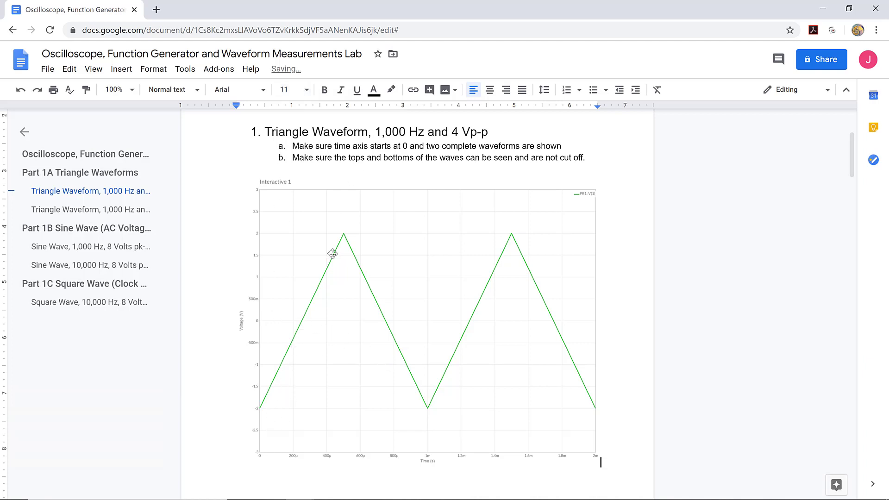
mouse_move(256, 464)
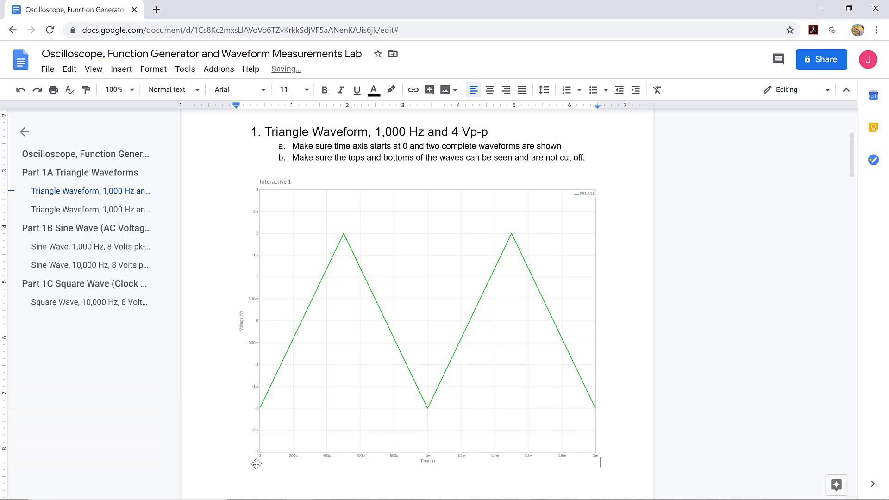
mouse_move(311, 468)
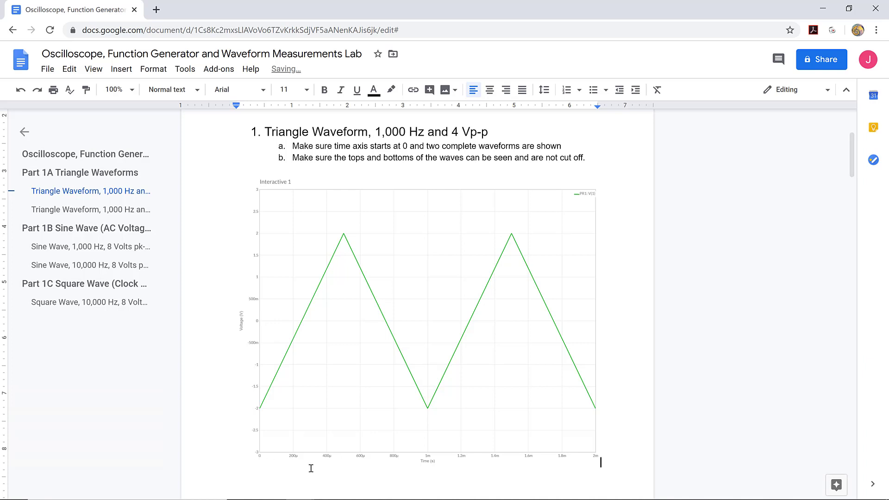
mouse_move(360, 305)
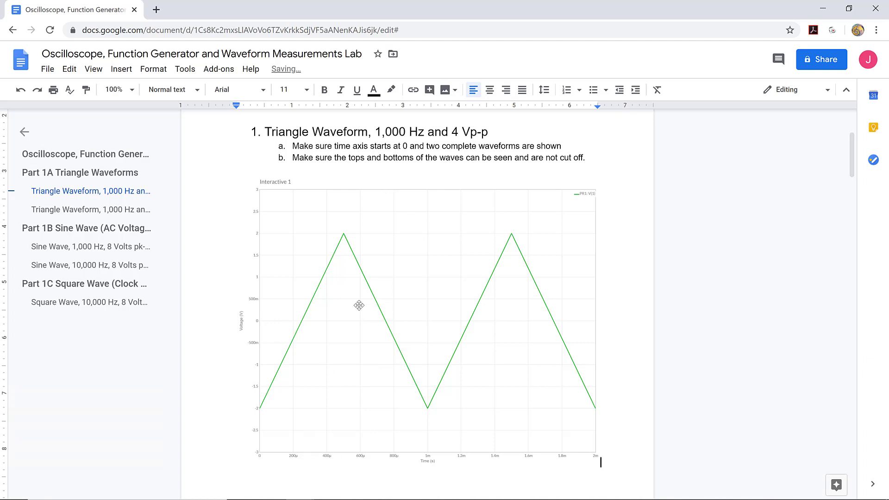
mouse_move(363, 262)
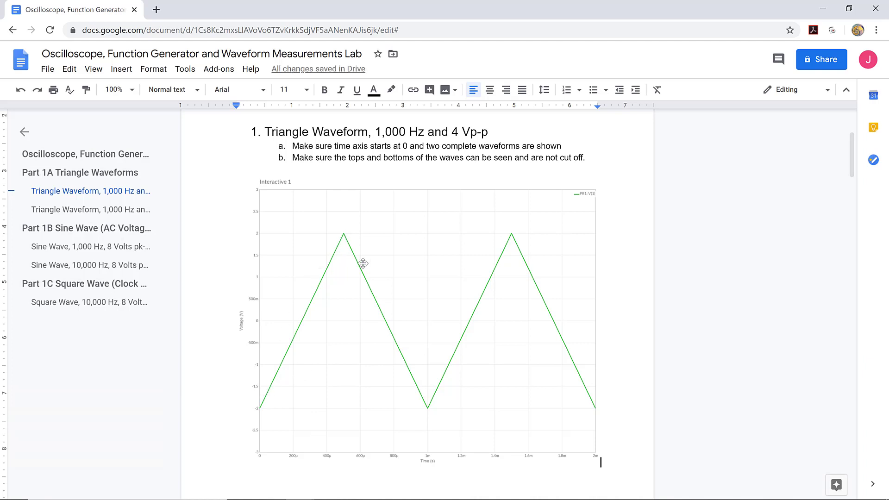
mouse_move(501, 236)
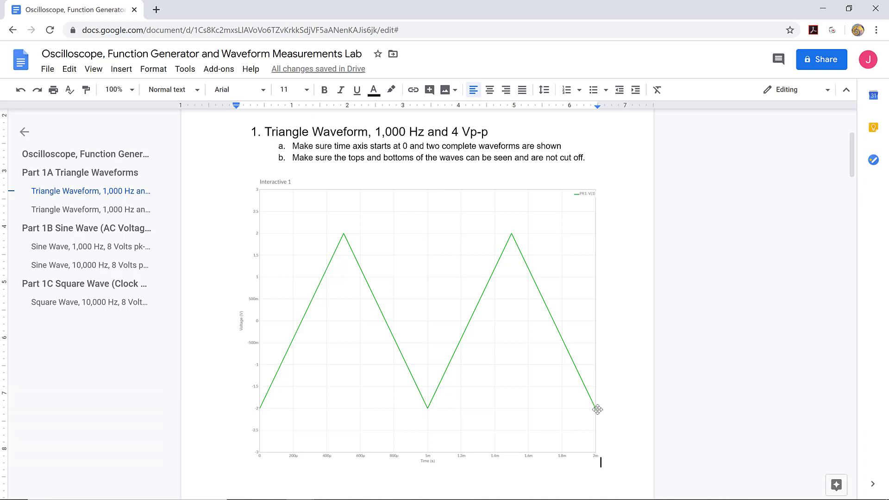
mouse_move(334, 236)
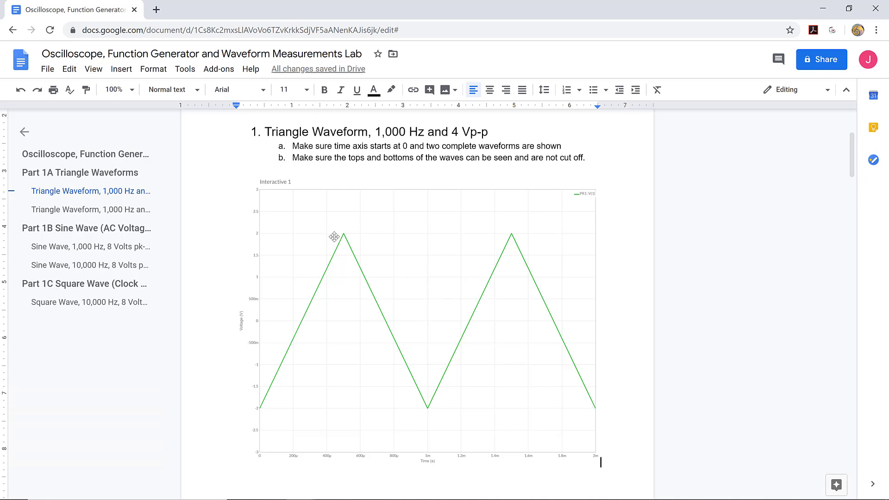
mouse_move(432, 411)
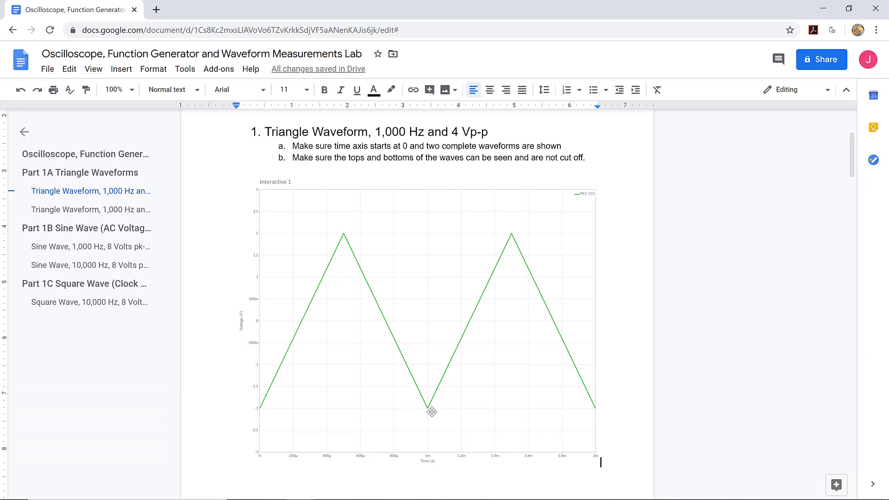
mouse_move(535, 382)
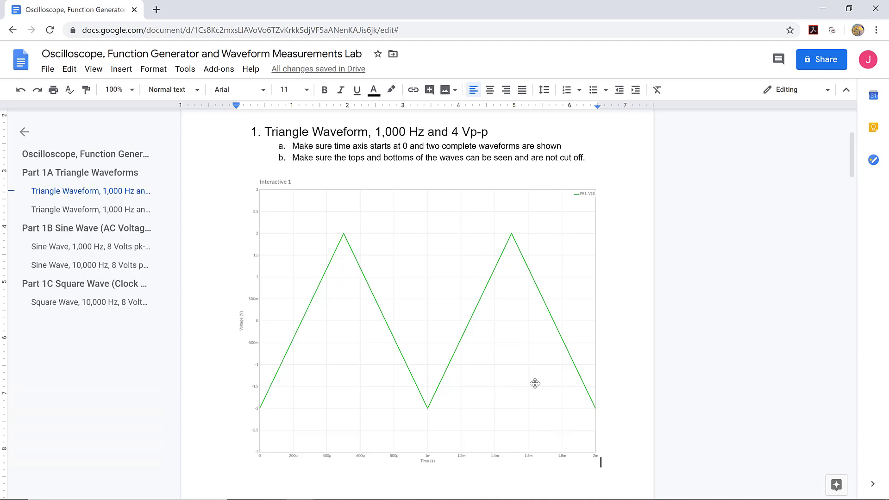
mouse_move(619, 362)
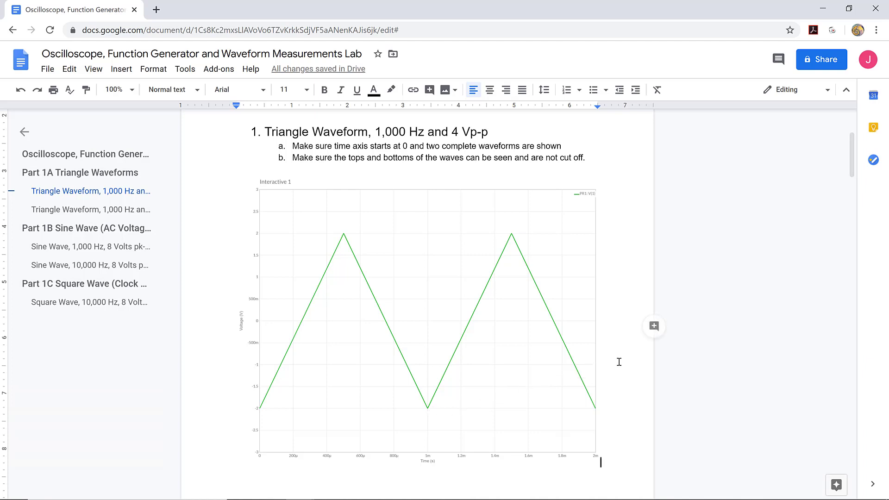
Scroll down to the Part 1B Sine Wave, 1,000 Hz, 8 Volts pk-pk placeholder box.
scroll(down, 3)
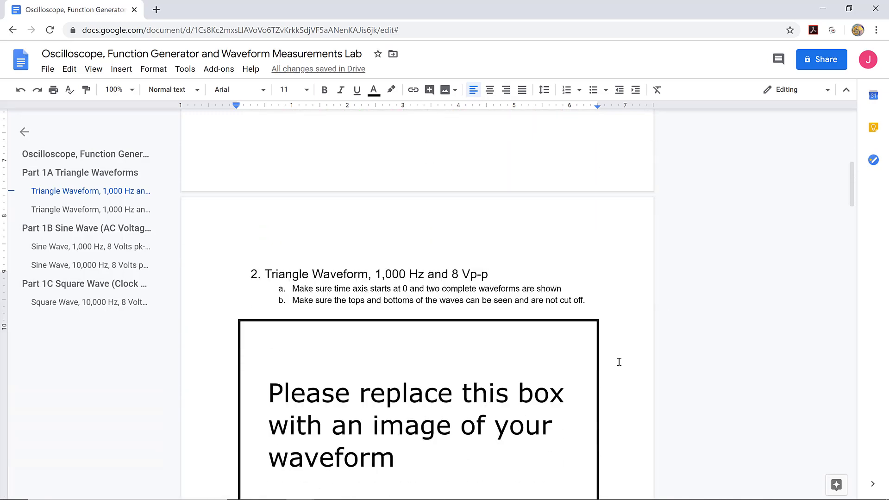
scroll(up, 3)
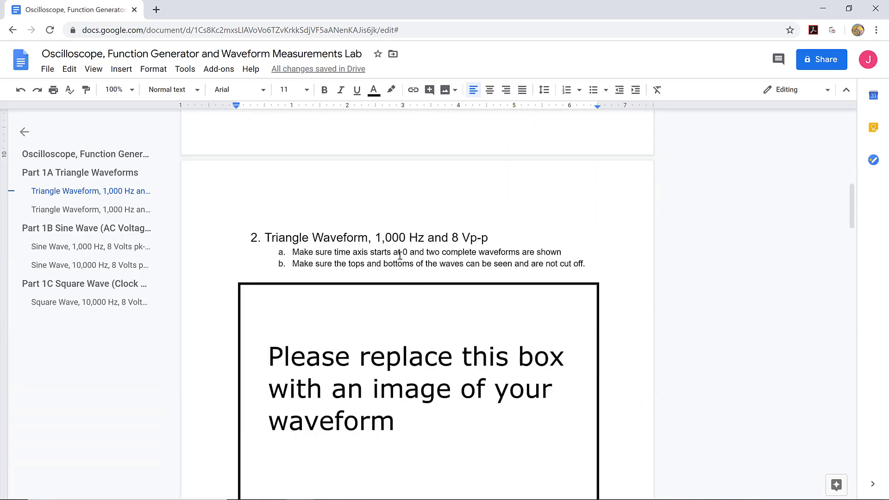
scroll(down, 3)
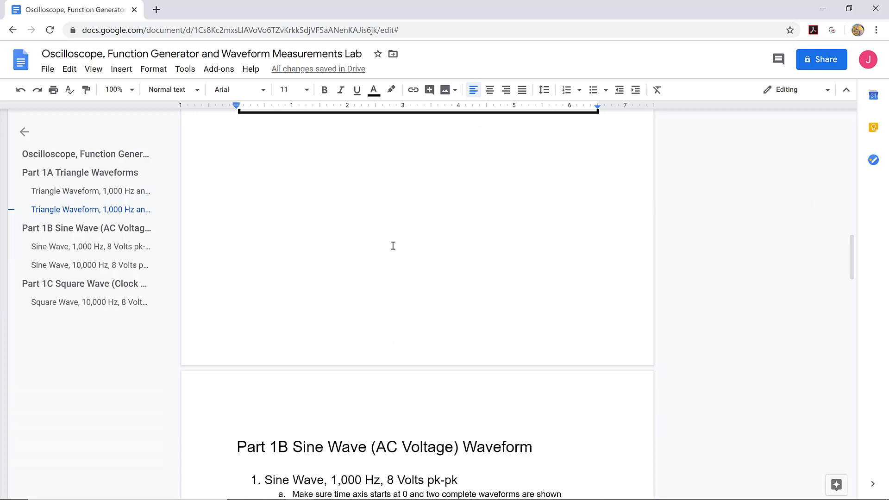
scroll(down, 3)
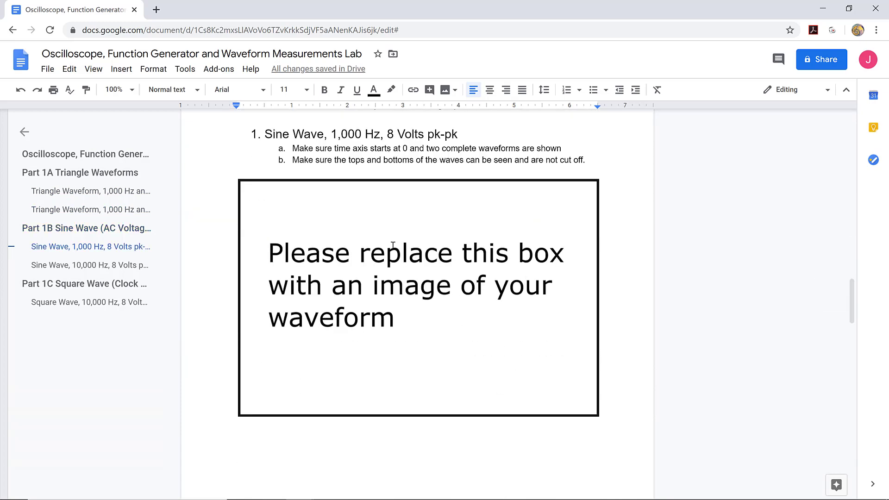